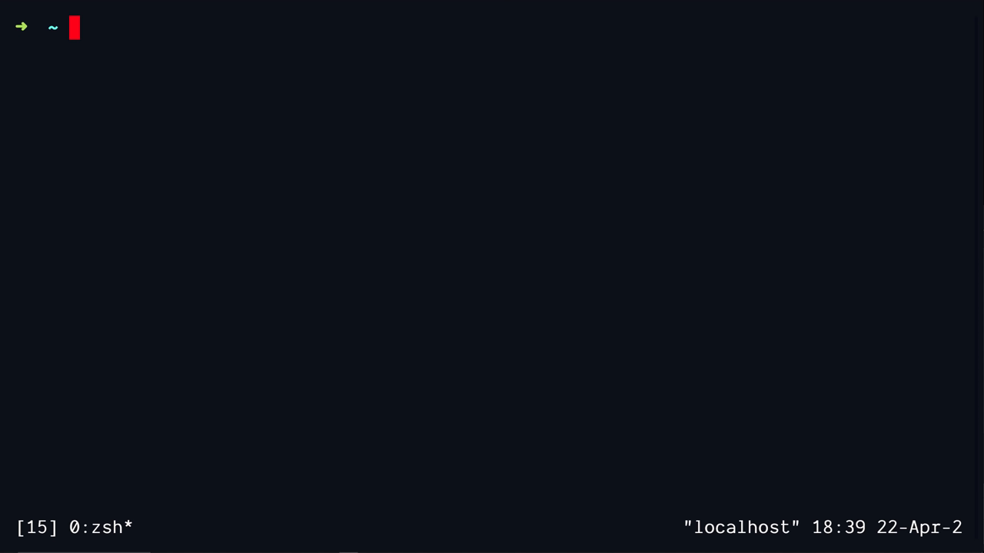
List the root and /proc directories, then start python3.
text(ls /)
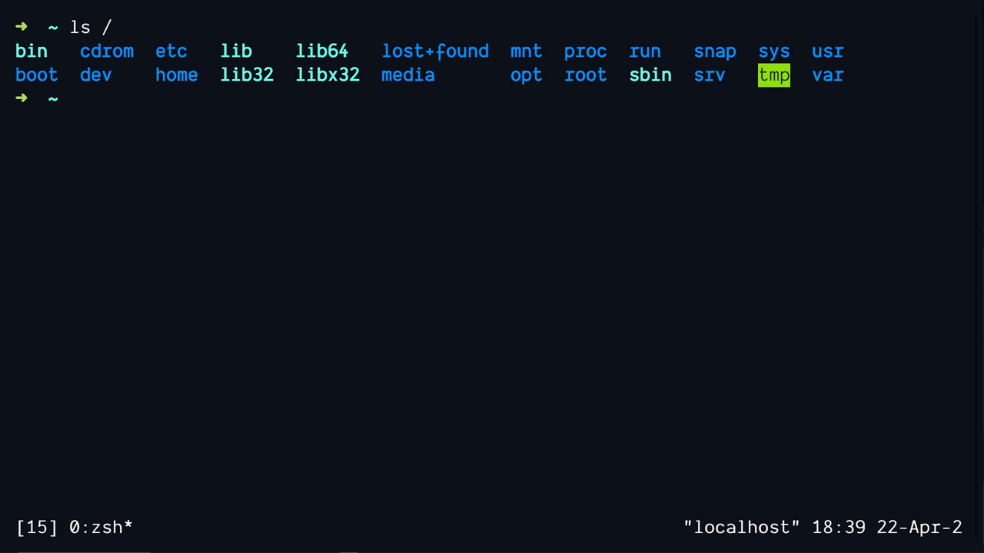
text(ls)
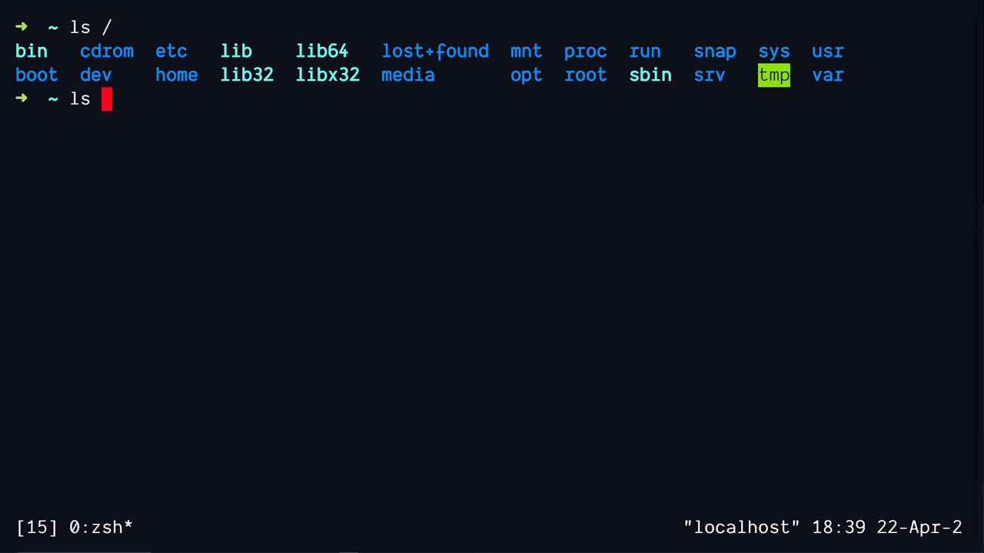
text(/proc)
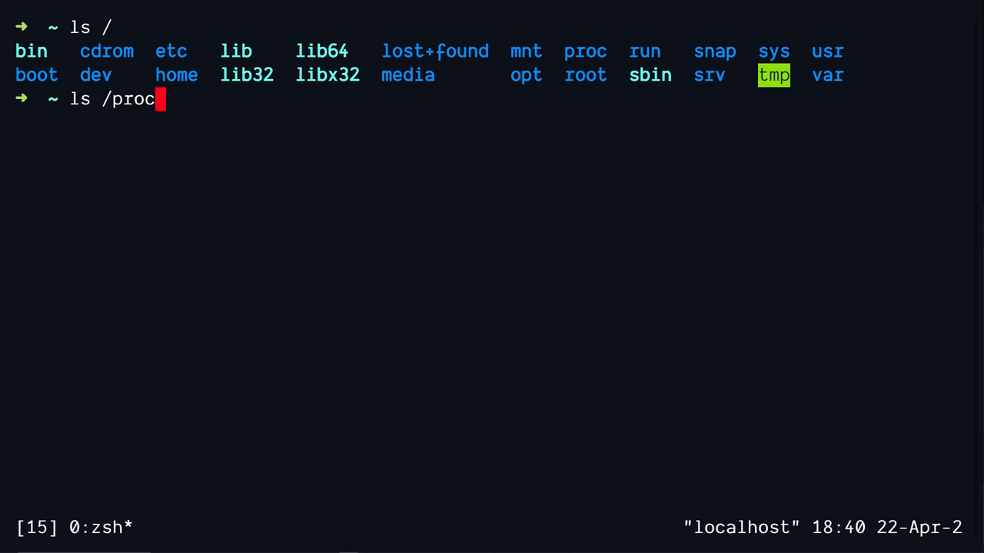
key(Enter)
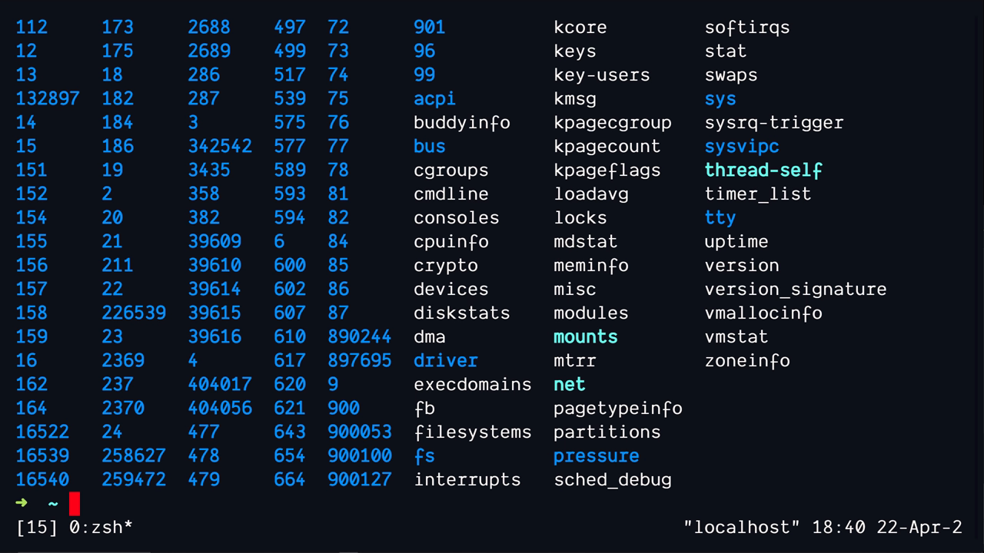
text(pytho)
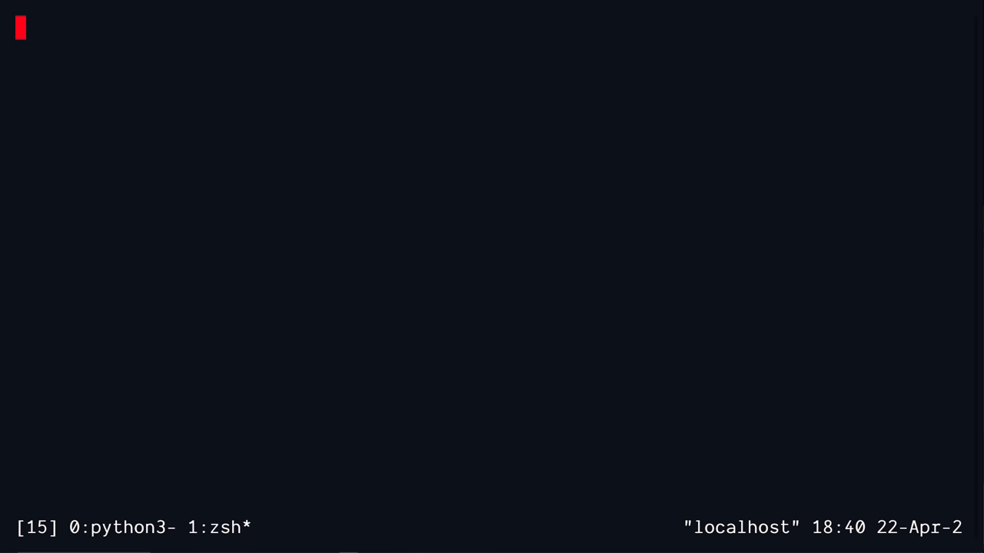
Change into /proc/900349/fd and list the Python process's open descriptors.
text(cd)
text(pidof python3)
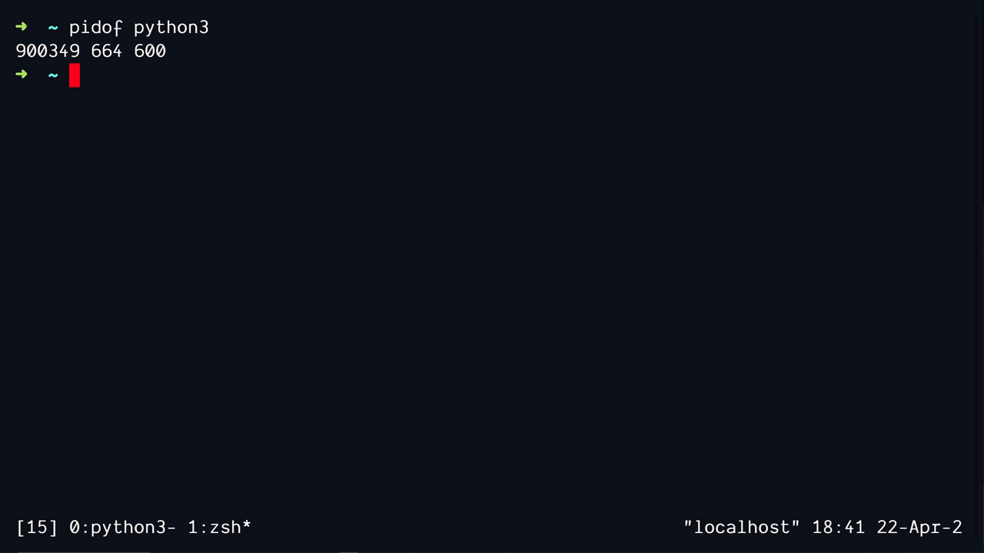
text(cd /)
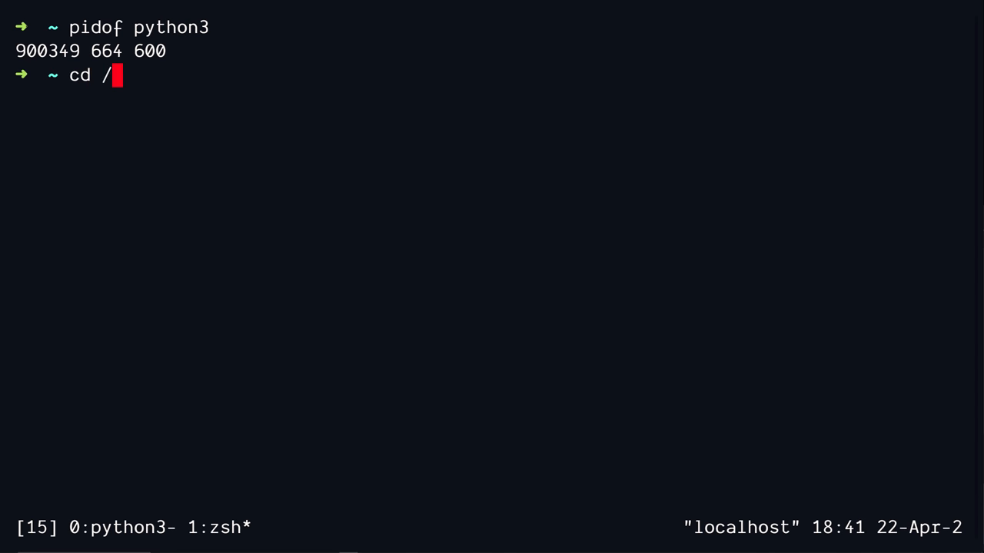
text(proc/900349)
text(ls)
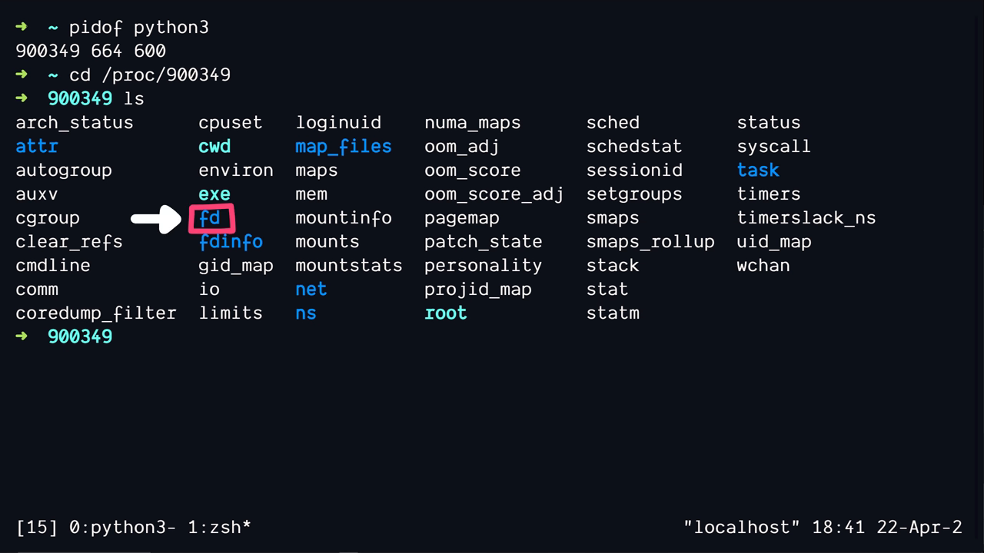
text(cd fd)
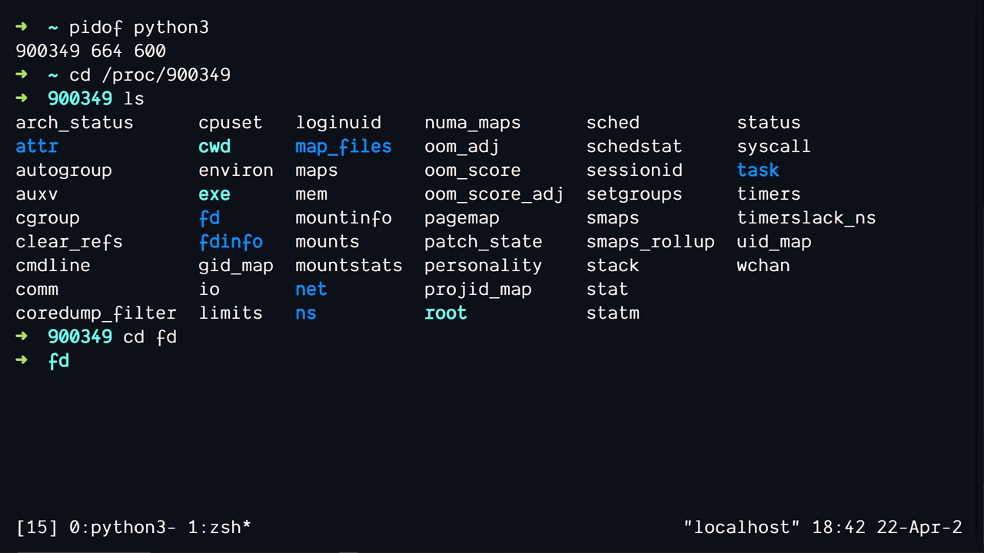
text(ll)
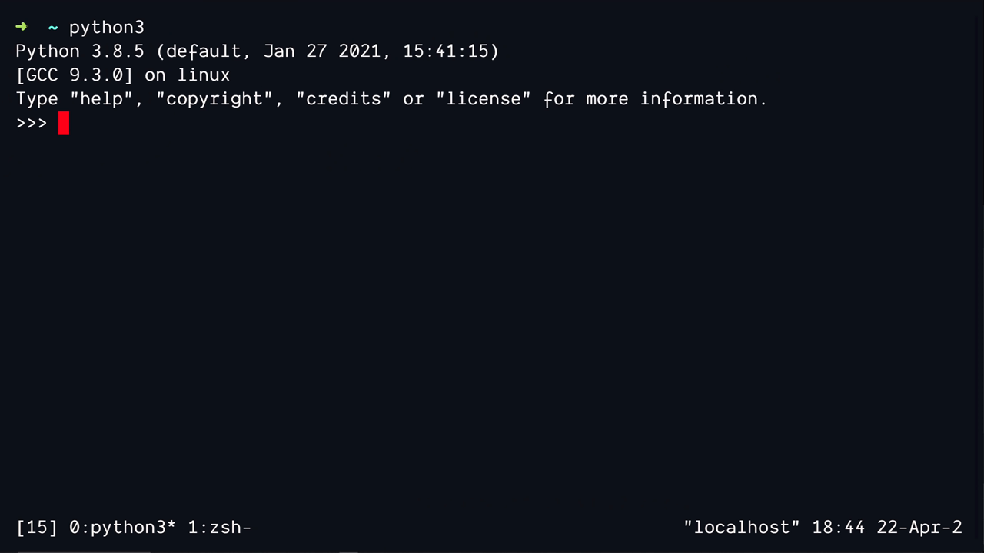
In python3, open /etc/passwd for reading as f.
text(open())
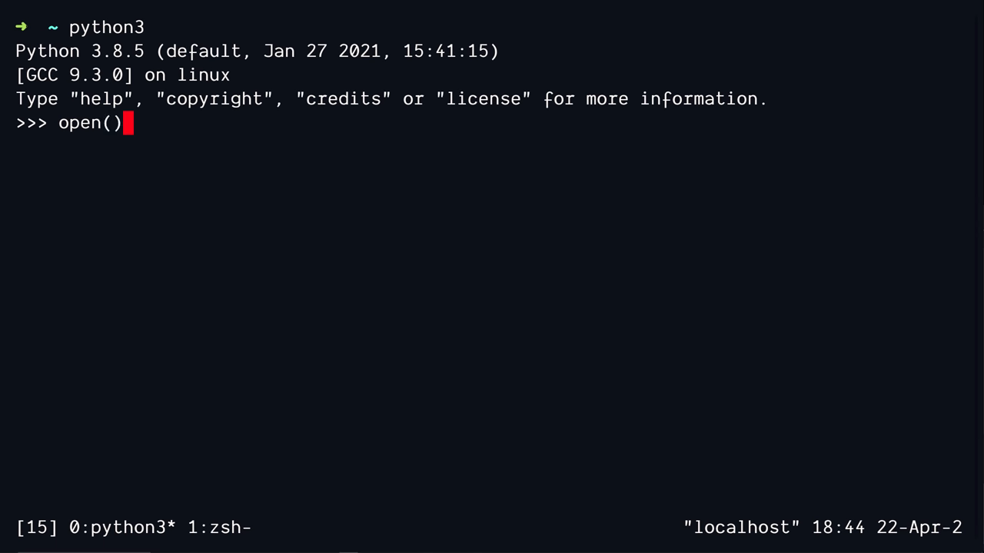
text("/")
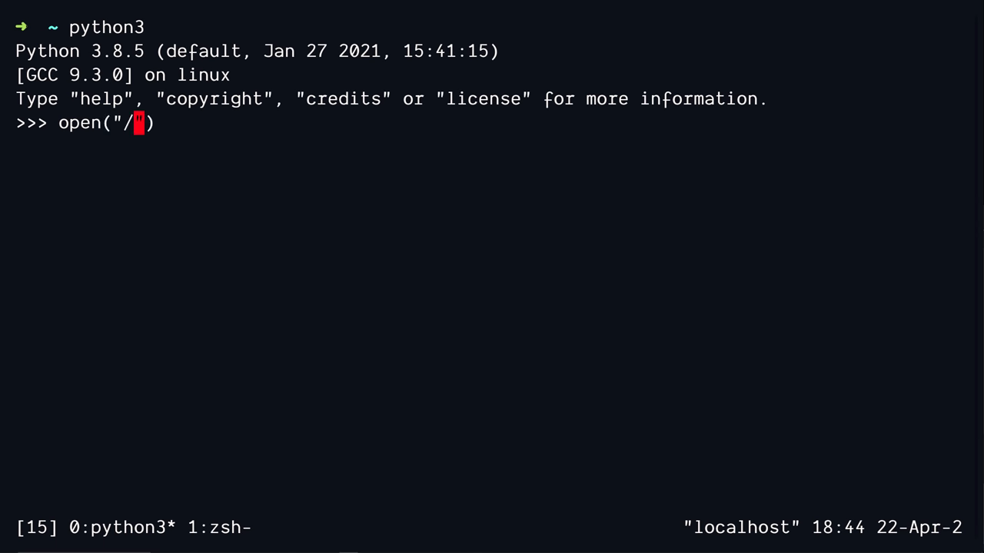
text(etc/pas)
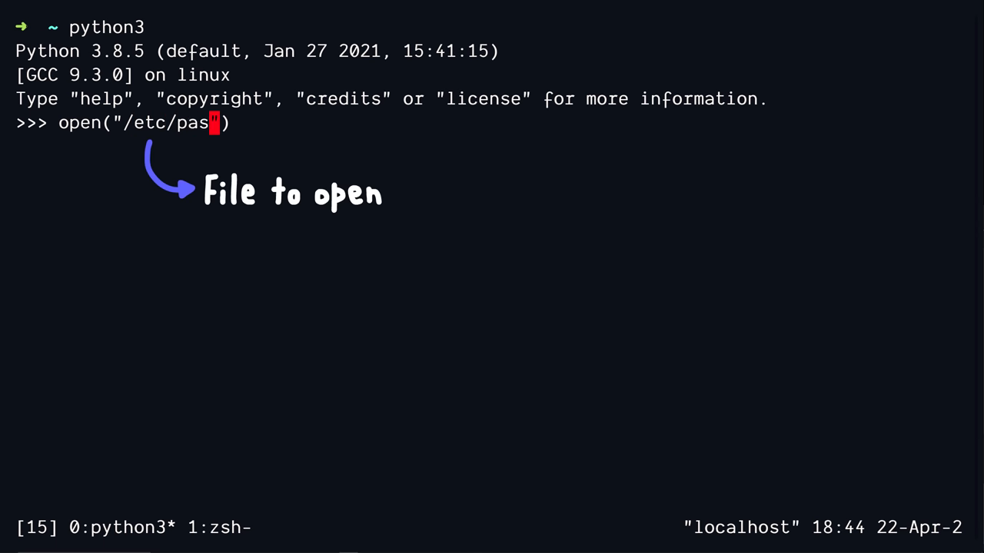
text(swd", 'r)
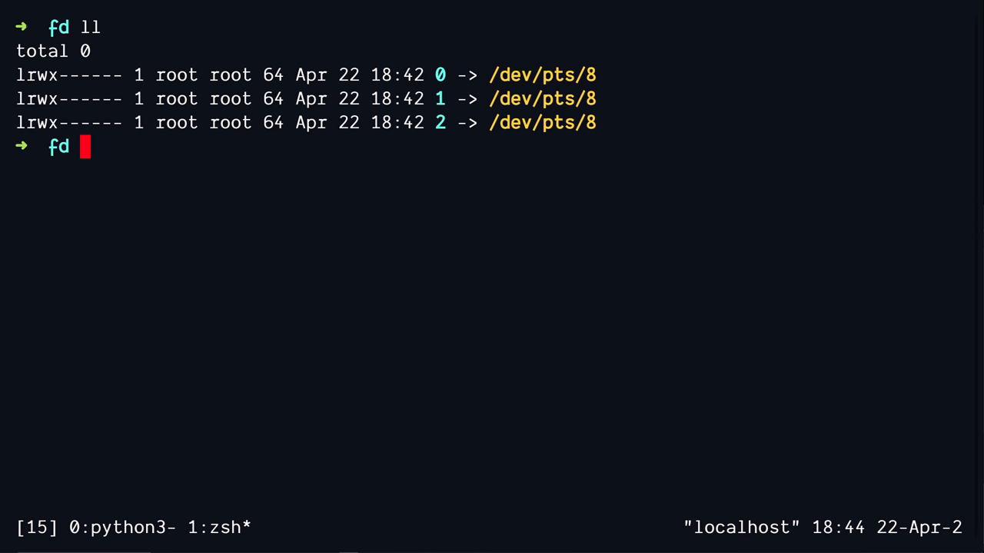
Re-list the process's descriptors with ll from the shell, then call f.close().
text(ll)
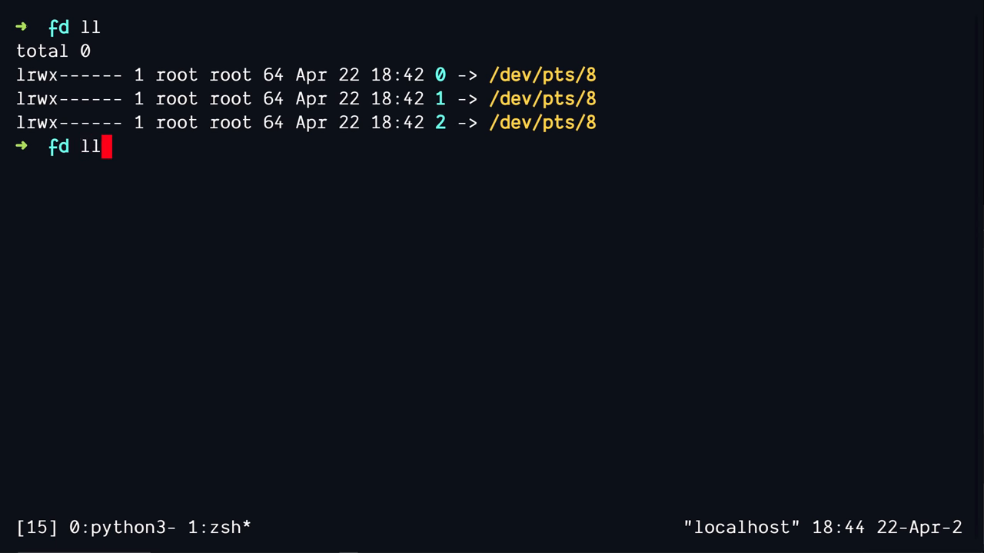
key(Enter)
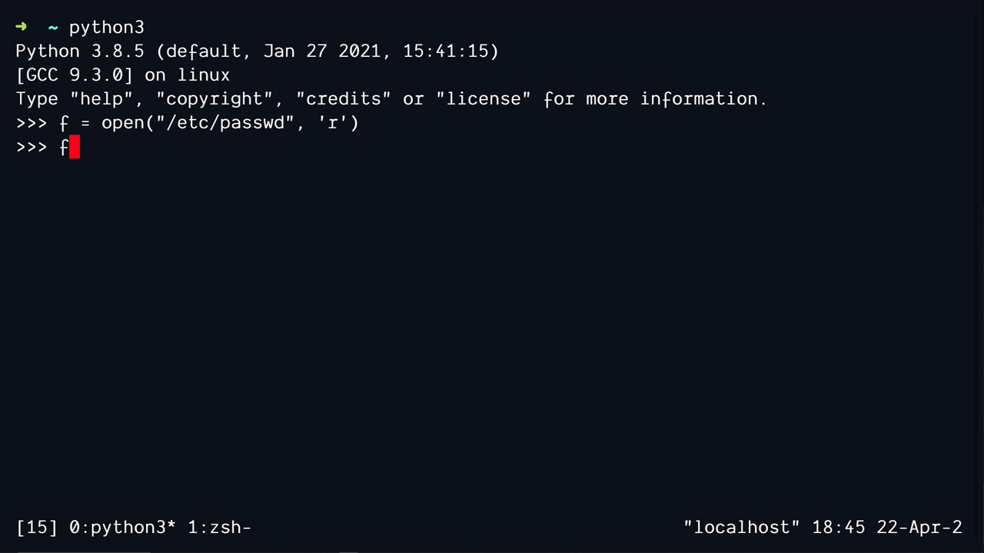
text(.close()
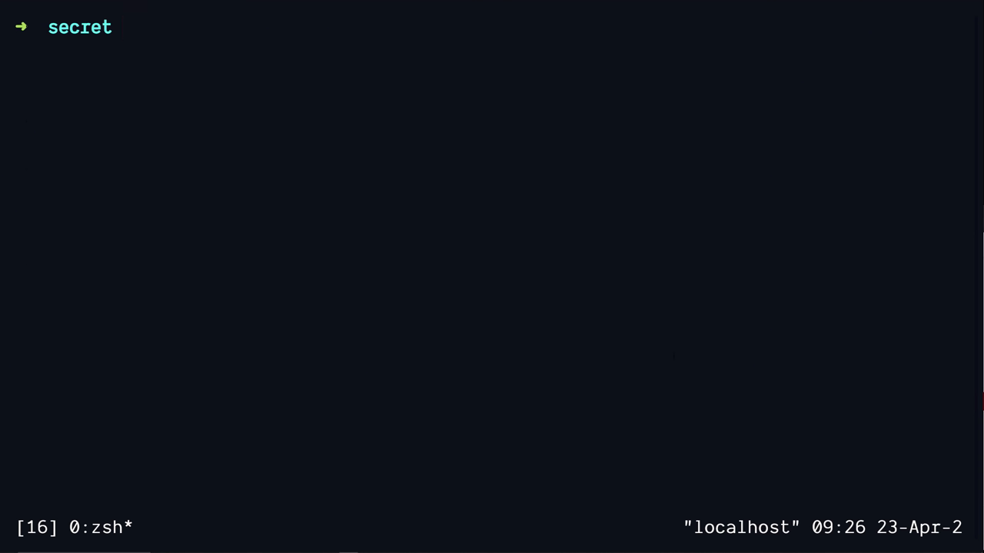
Start an ll listing of /etc, then bring up the HackerCamp.co challenges page.
text(ll /et)
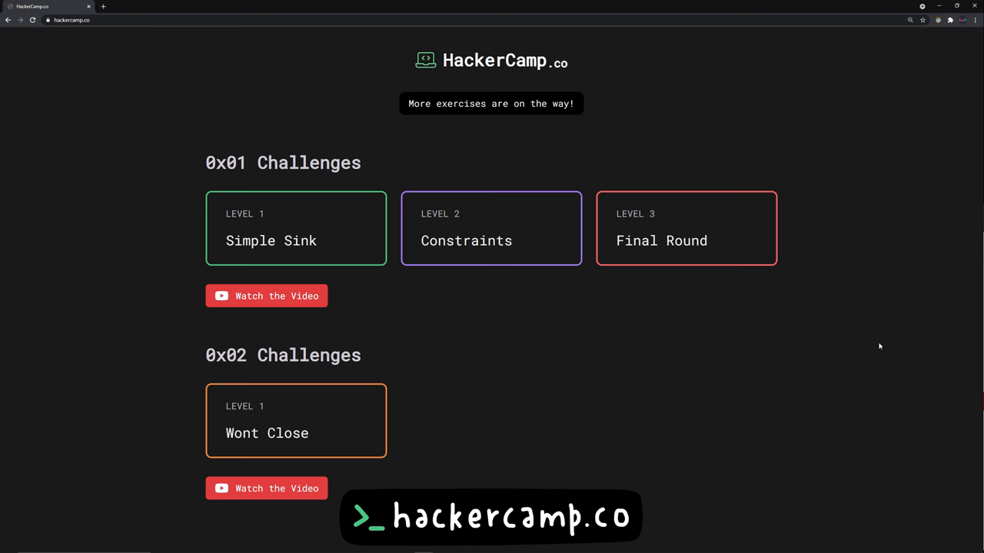
click(296, 420)
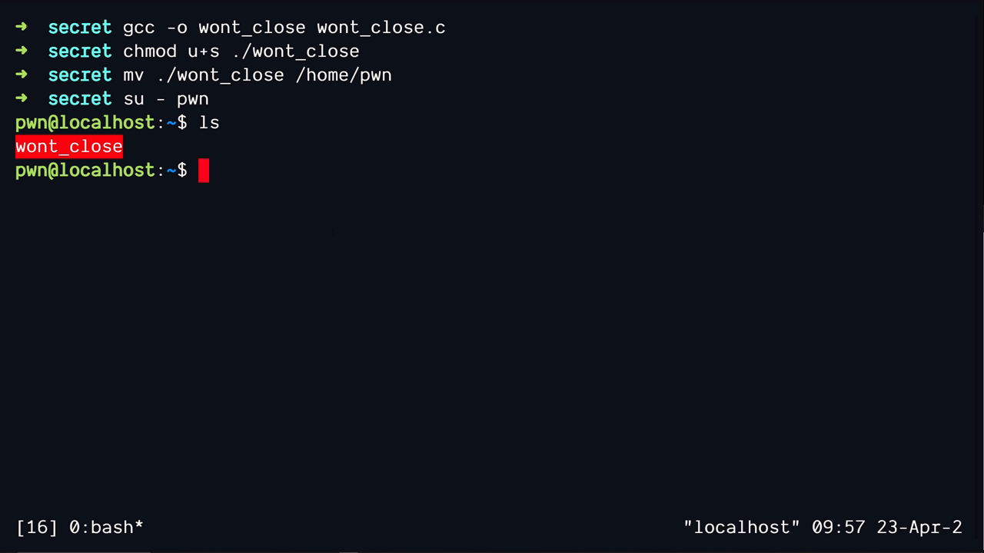
Run ./wont_close, list /proc/self/fd showing fd 3 on /etc/shadow, and try cat ./3.
text(./)
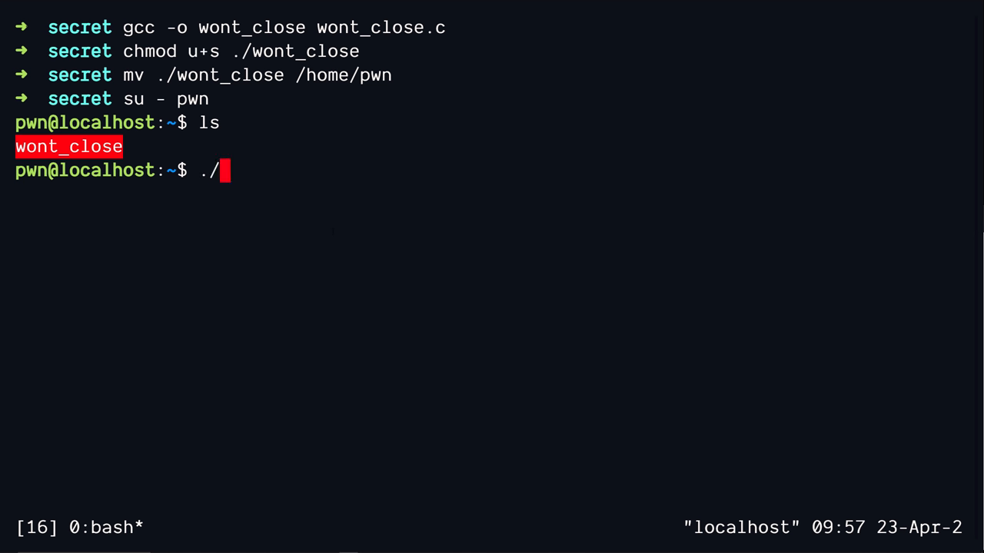
text(wont_close)
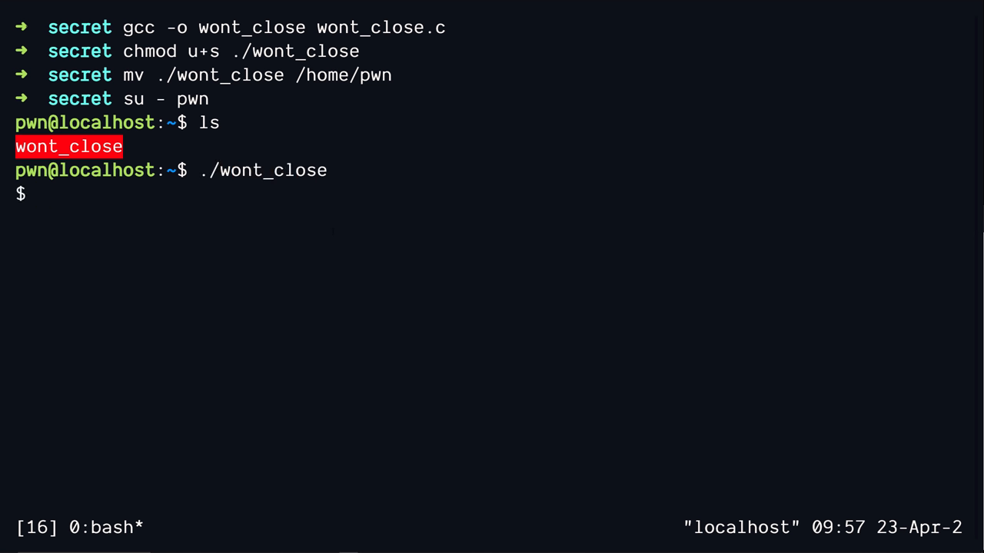
text(cd /proc/self/fd)
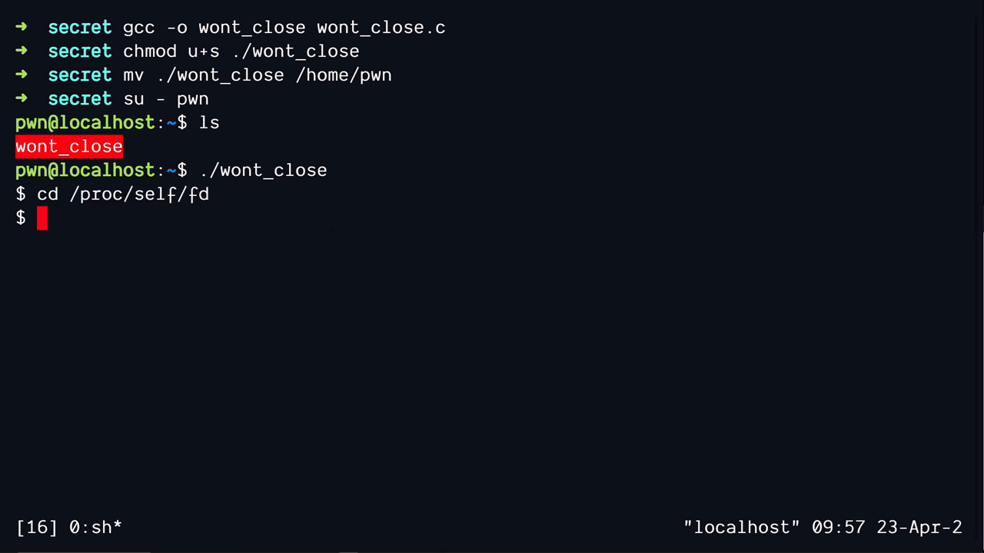
text(ls -l)
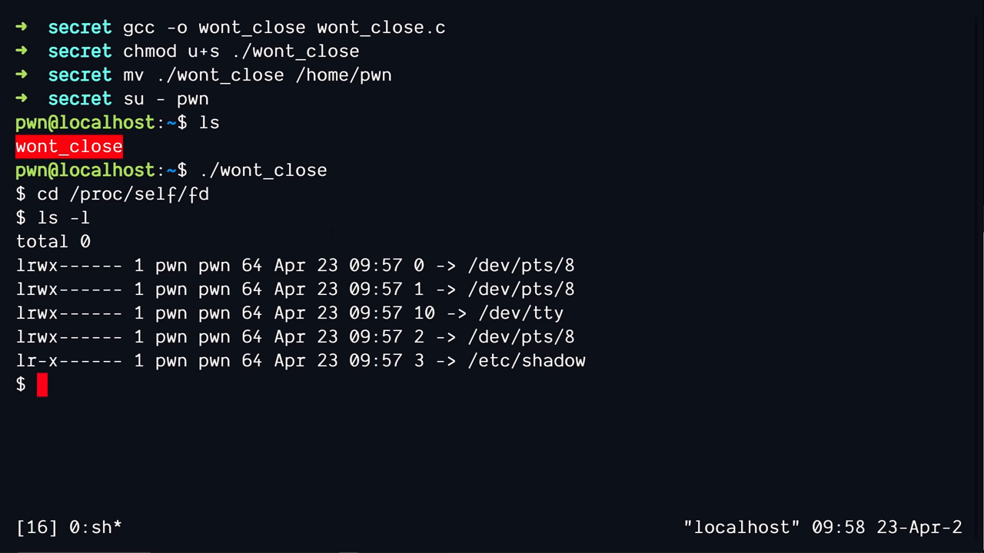
text(cat ./3)
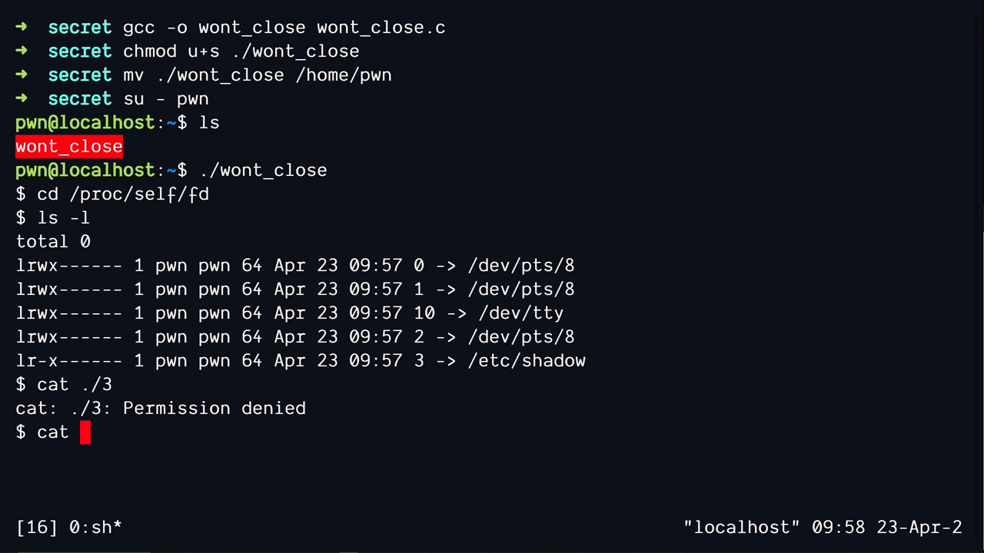
Read the leaked /etc/shadow descriptor with cat <&3.
text(<)
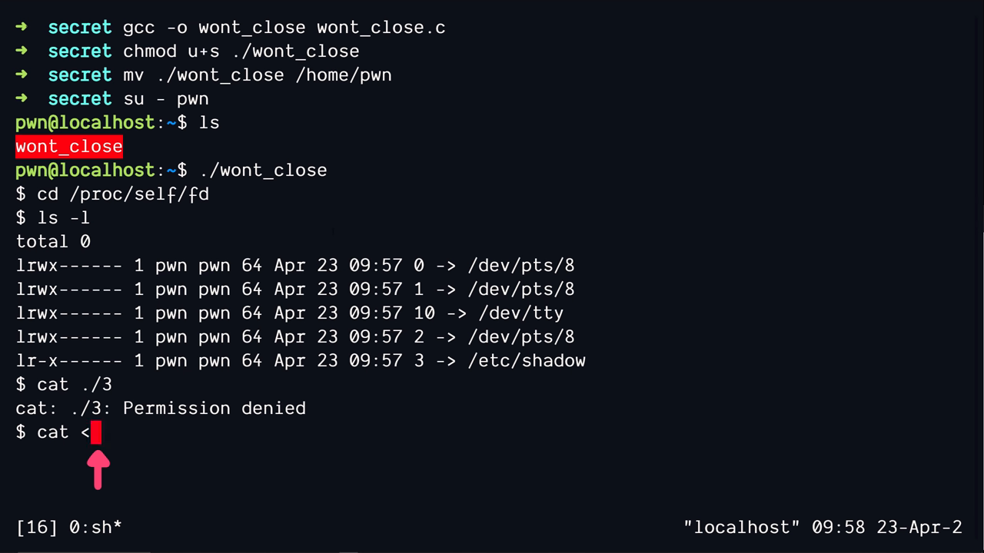
text(&3)
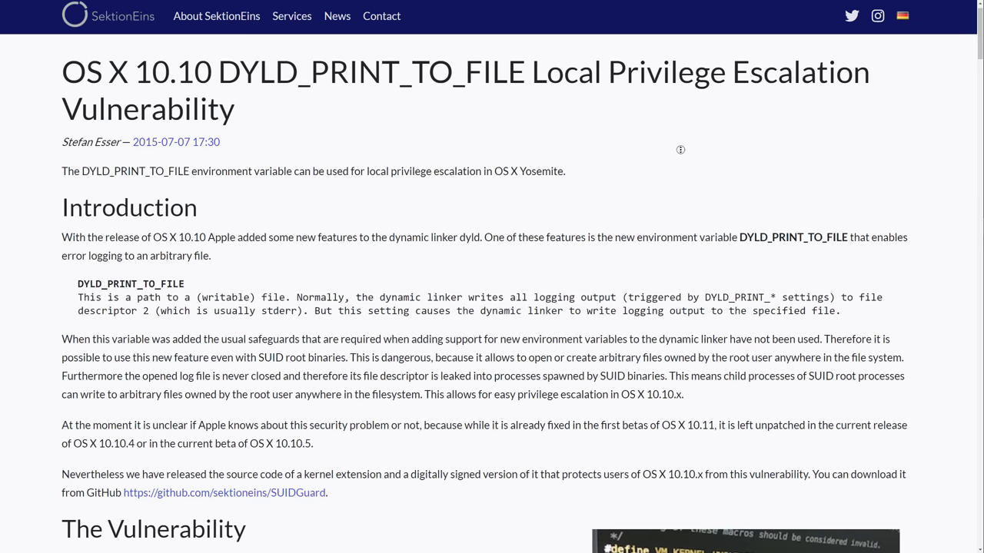
Scroll the SektionEins article down to The Vulnerability section's dyld code.
scroll(down, 3)
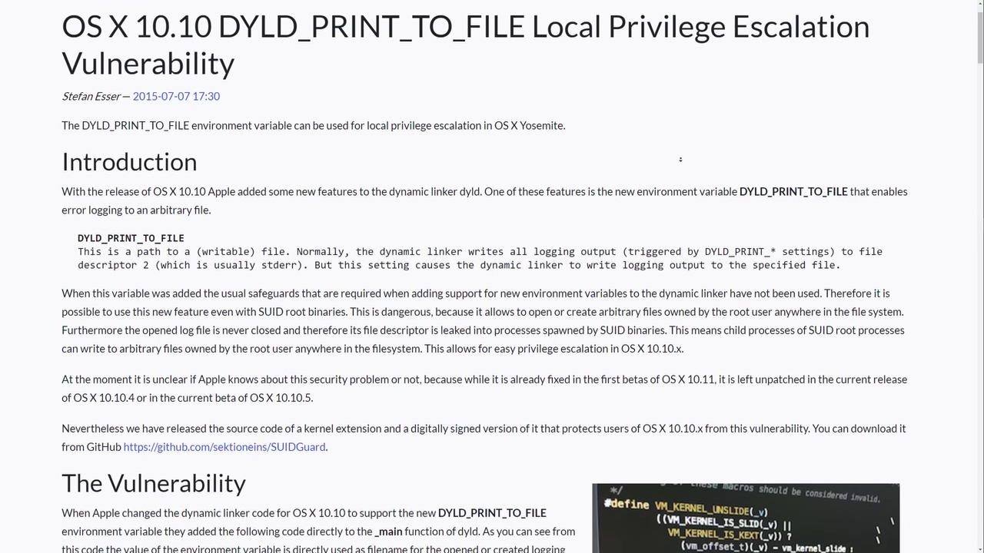
scroll(down, 3)
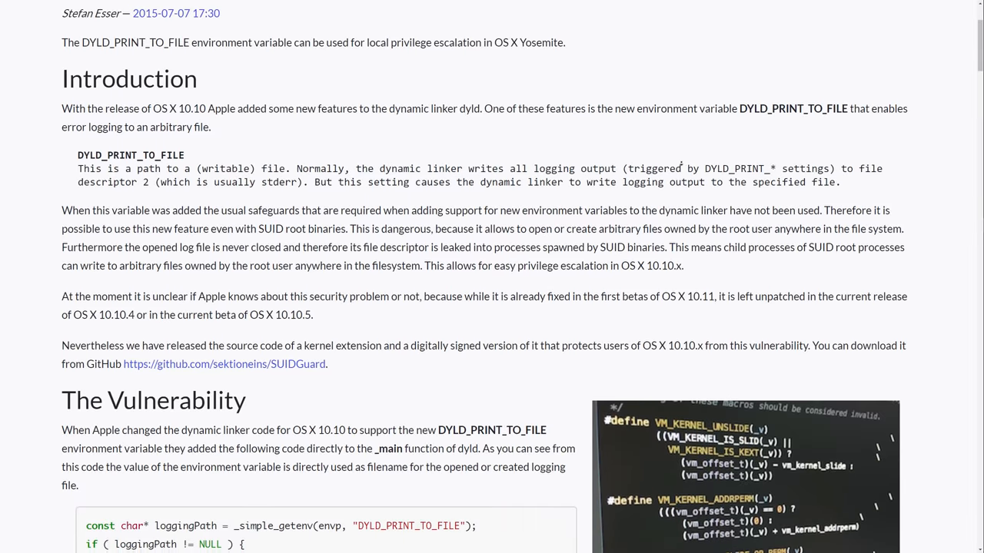
scroll(down, 3)
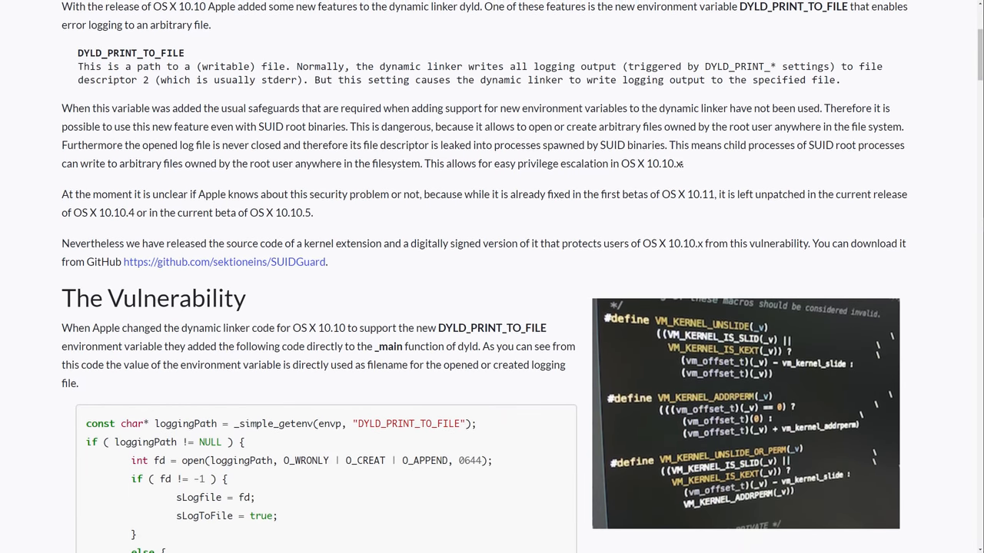
scroll(down, 3)
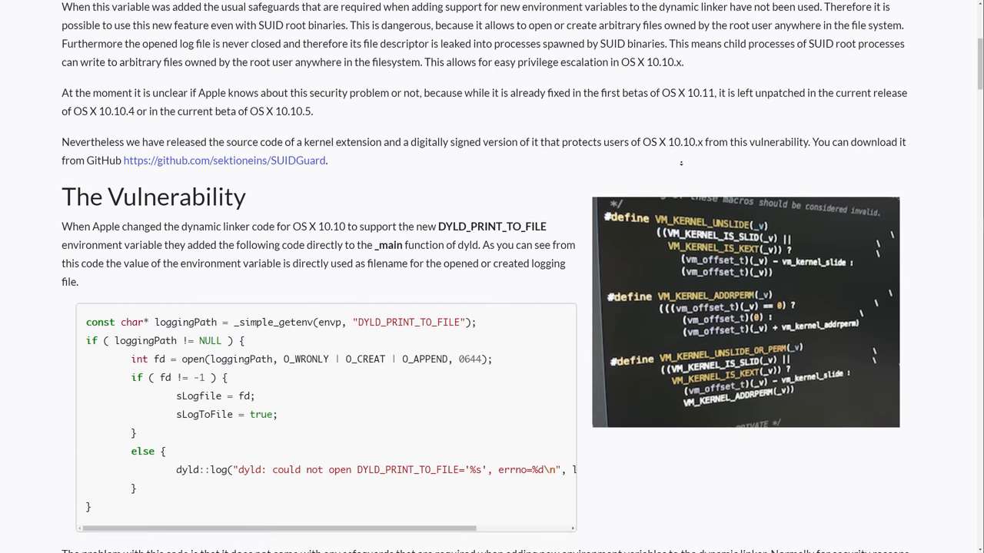
scroll(down, 3)
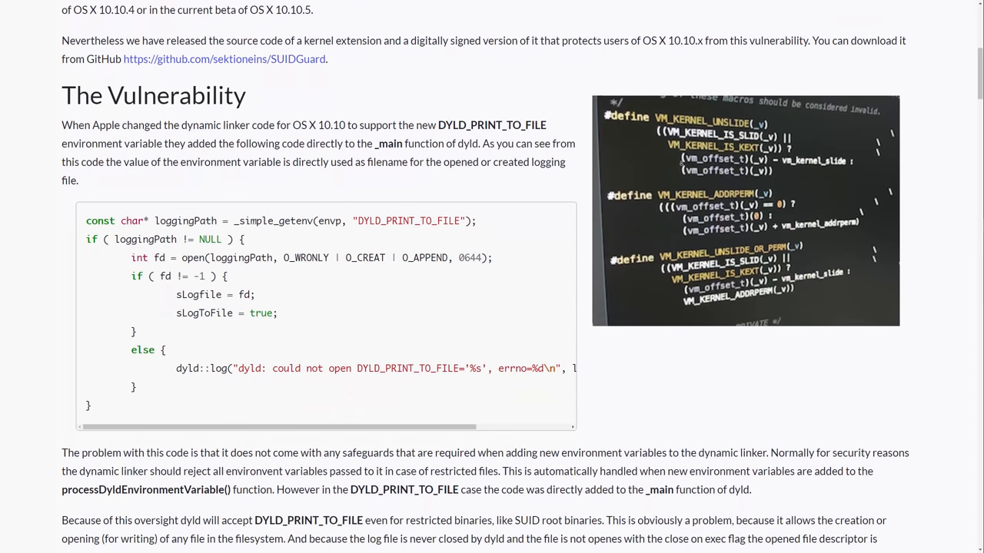
scroll(down, 3)
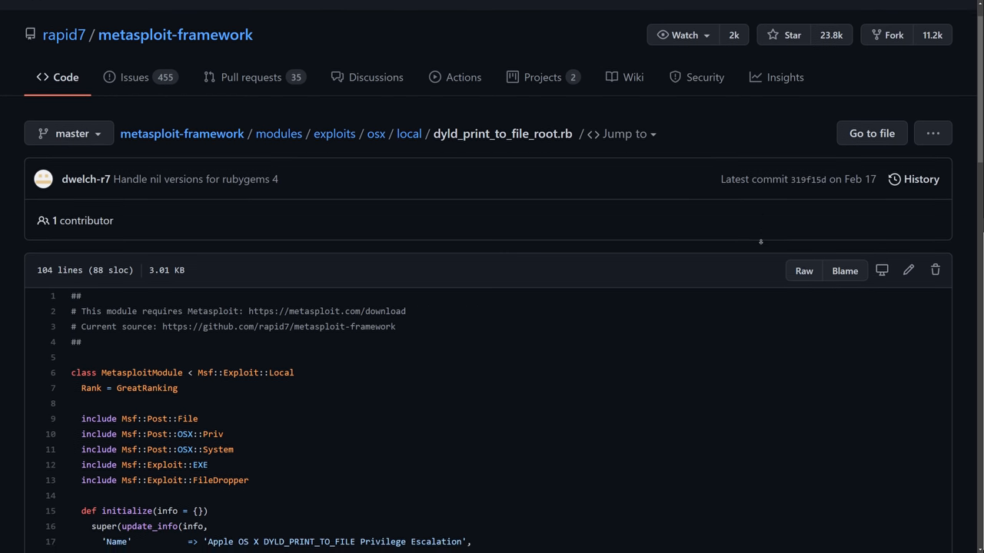
Scroll to the def sploit method at lines 92–94.
scroll(down, 3)
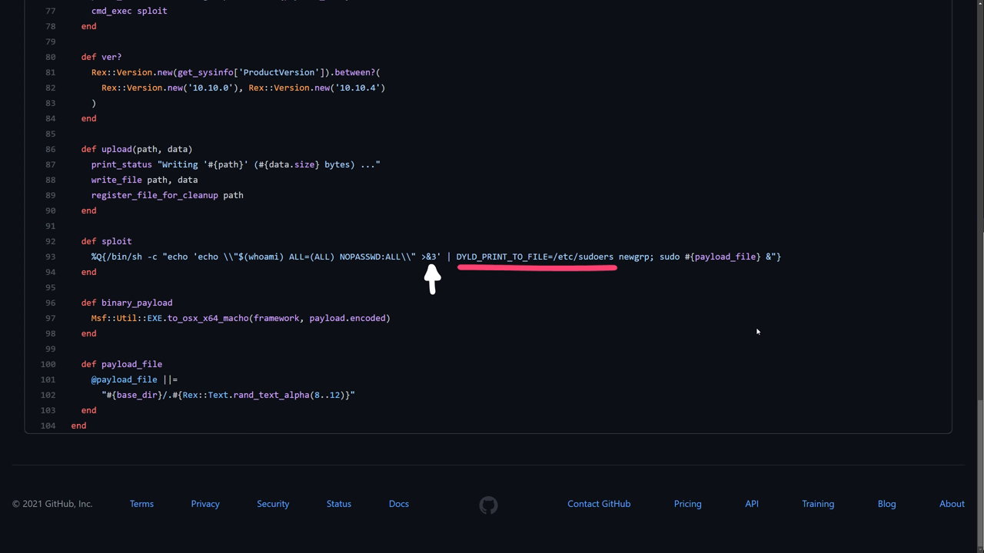
mouse_move(760, 331)
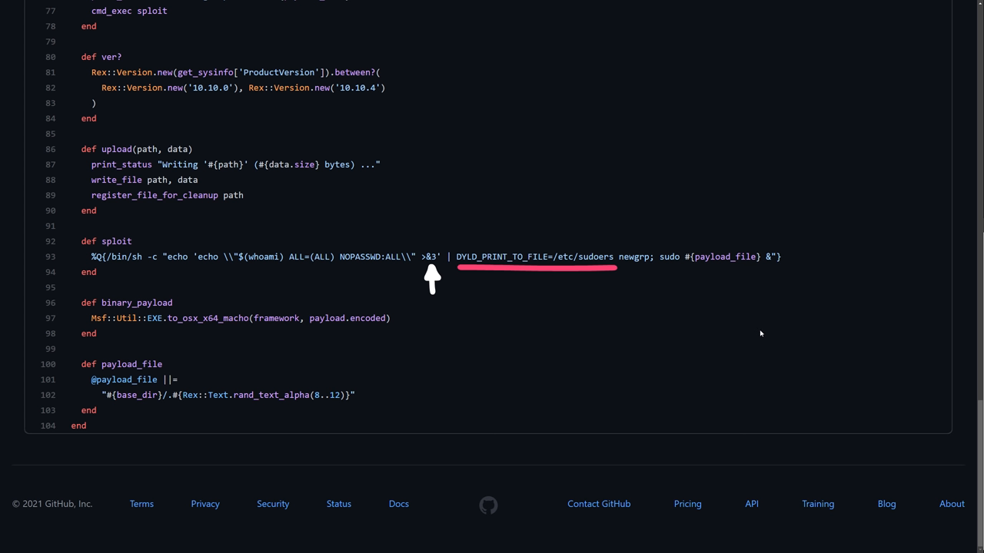